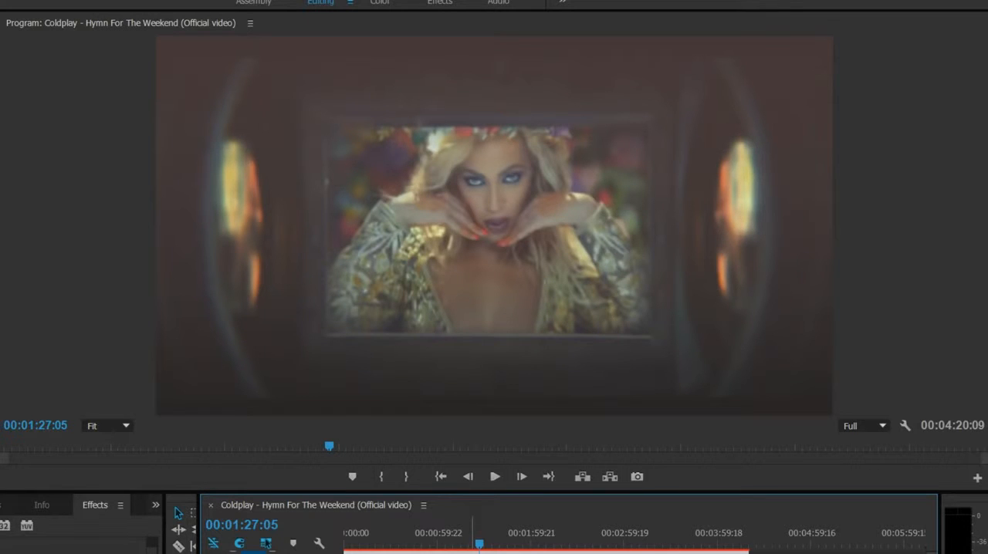
# Step: Play the music video forward from the flower-crown close-ups to the street crowd near 00:02:08
pyautogui.click(495, 476)
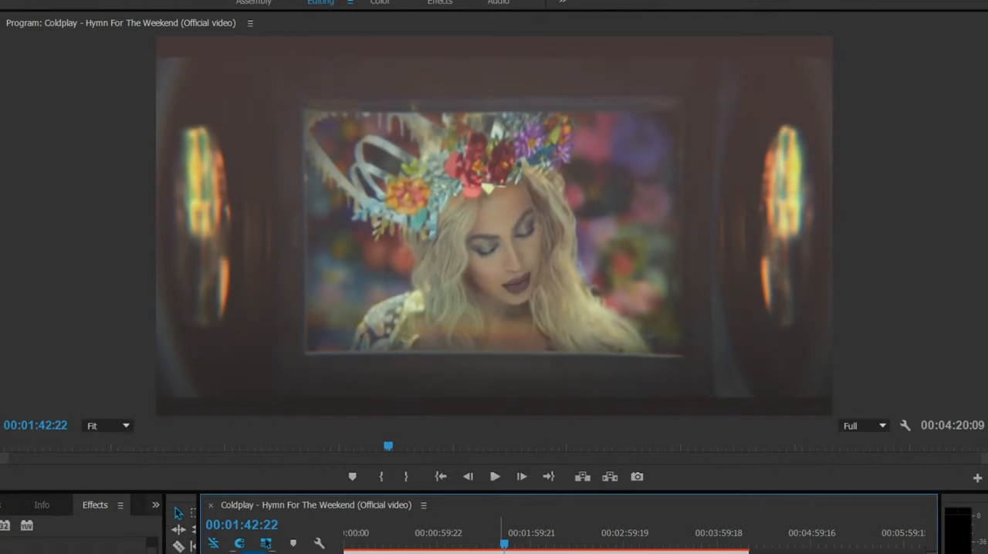
pyautogui.click(494, 476)
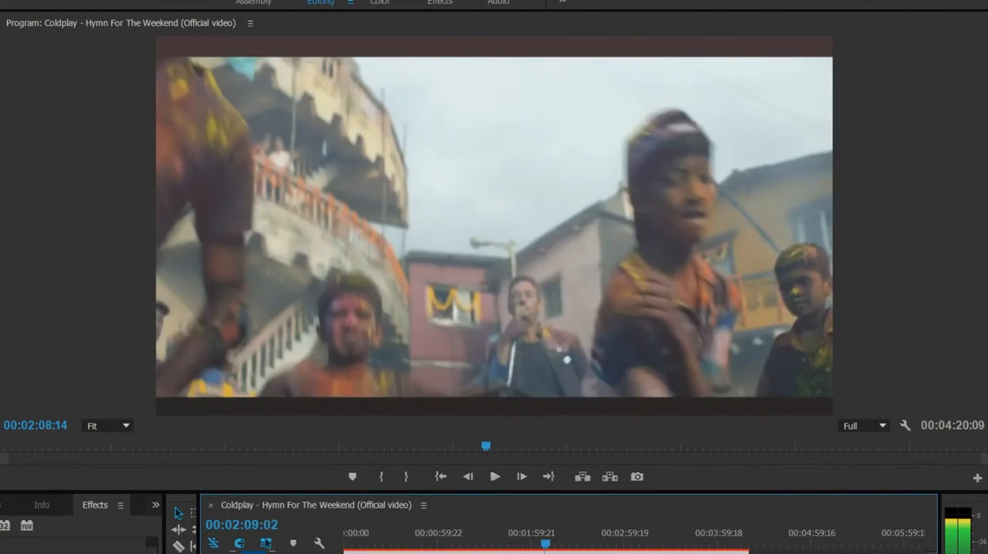
# Step: Let playback run on to the stacked wall of TVs showing the singer at about 00:03:13
pyautogui.click(494, 476)
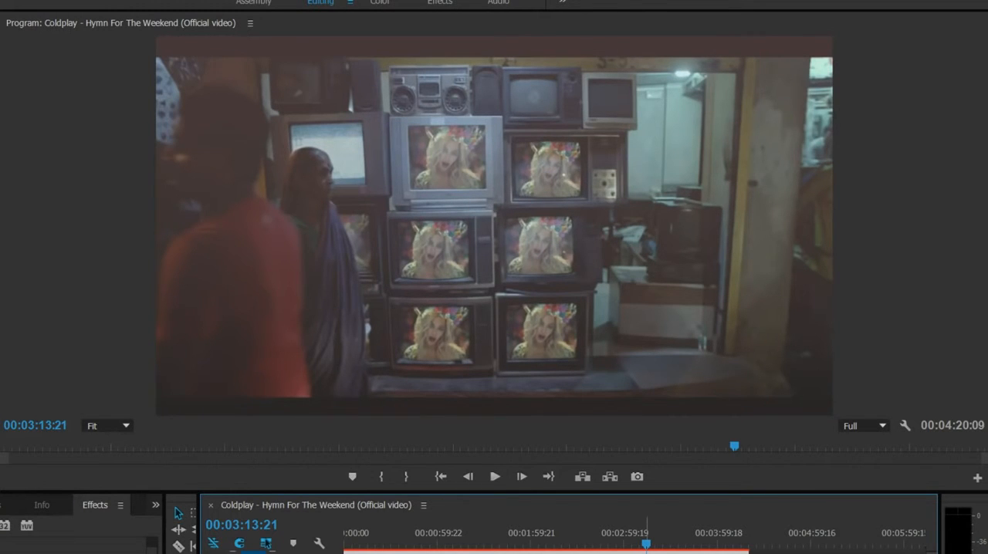
# Step: Pause at about 00:03:17 on the full-frame close-up of the singer before the floral backdrop
pyautogui.click(495, 475)
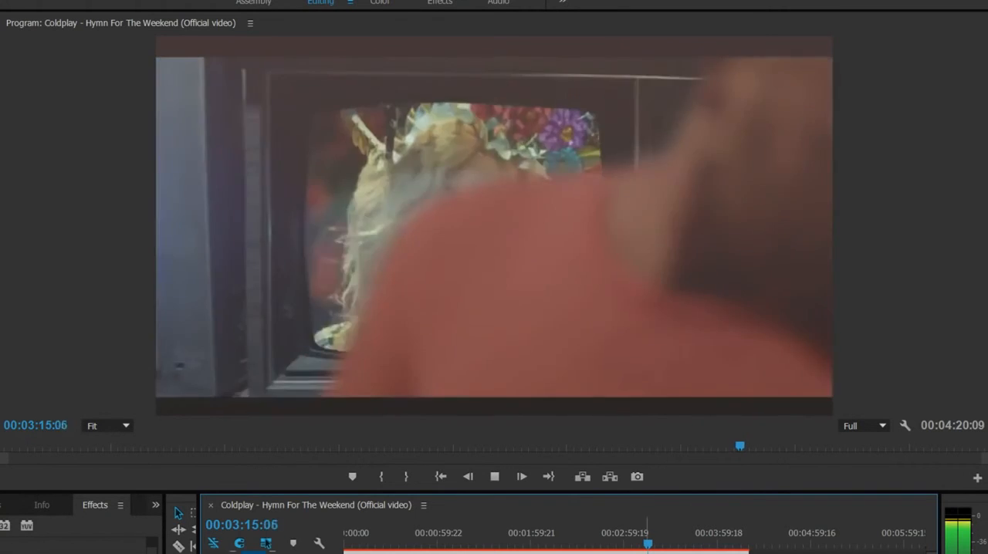
pyautogui.click(494, 475)
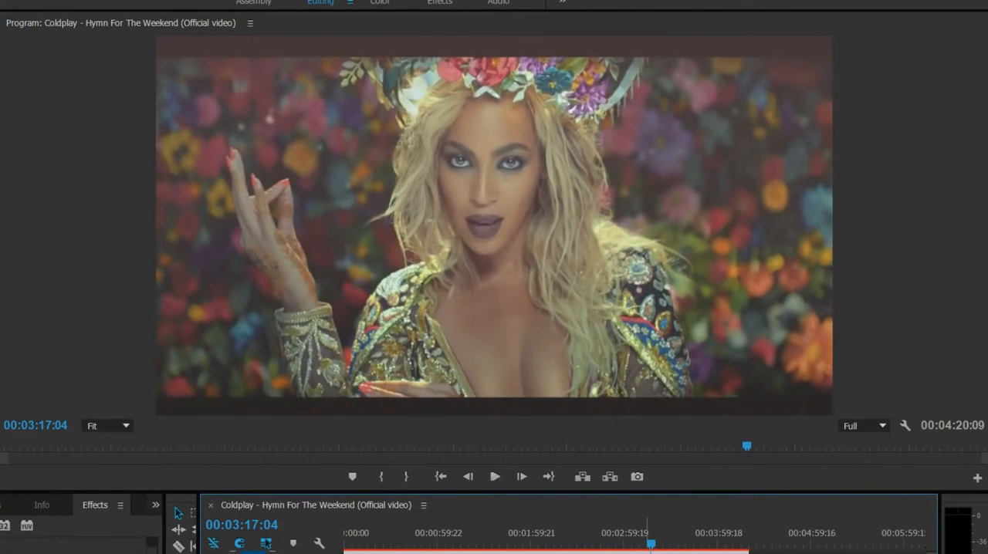
pyautogui.click(494, 476)
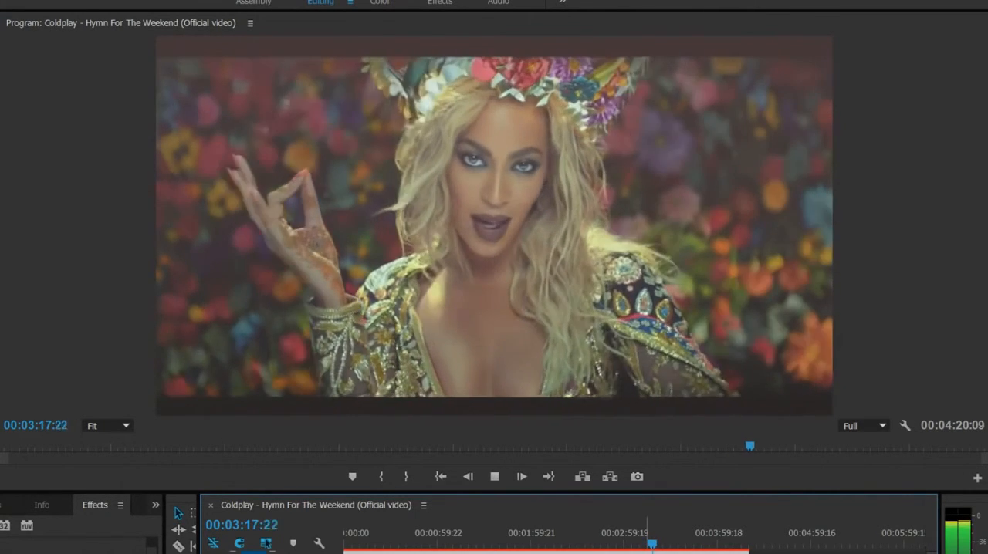
pyautogui.click(494, 475)
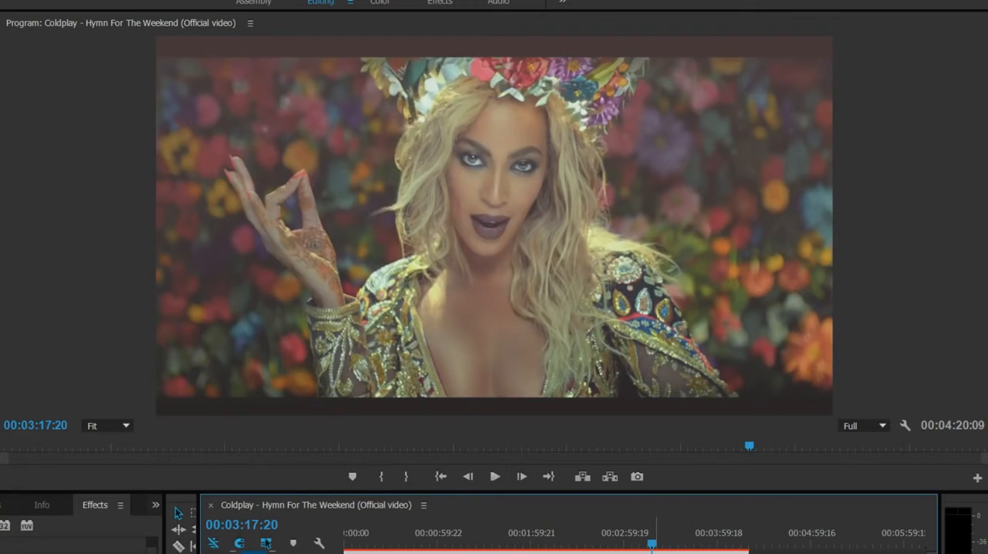
# Step: Resume playback through the night scenes to the singer on a small screen in a dim vehicle near 00:03:56
pyautogui.click(495, 475)
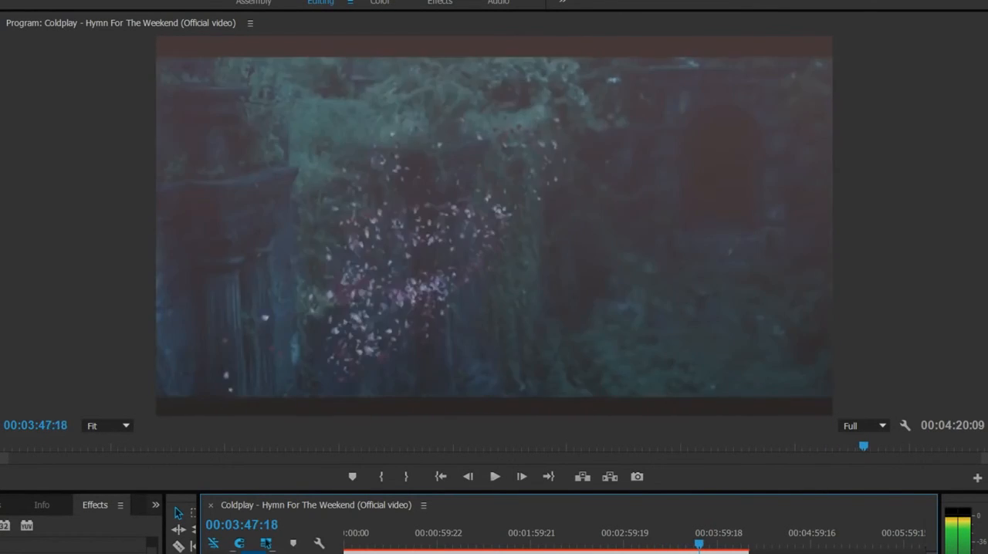
pyautogui.click(494, 476)
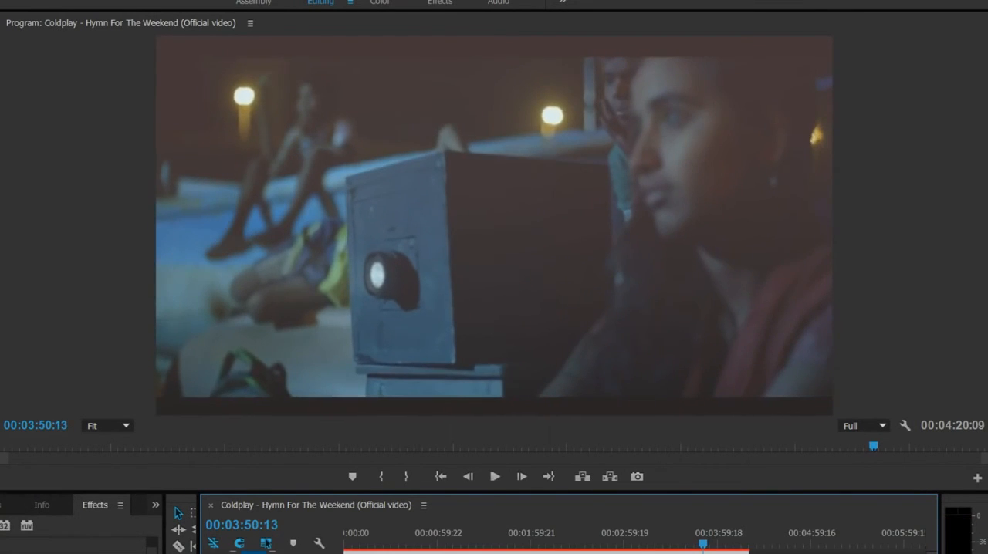
pyautogui.click(494, 476)
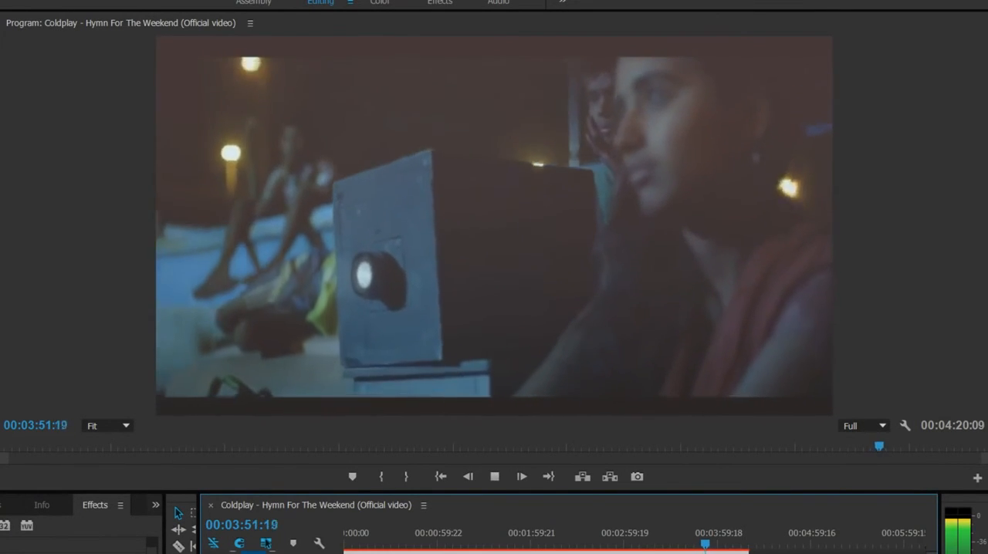
pyautogui.click(494, 475)
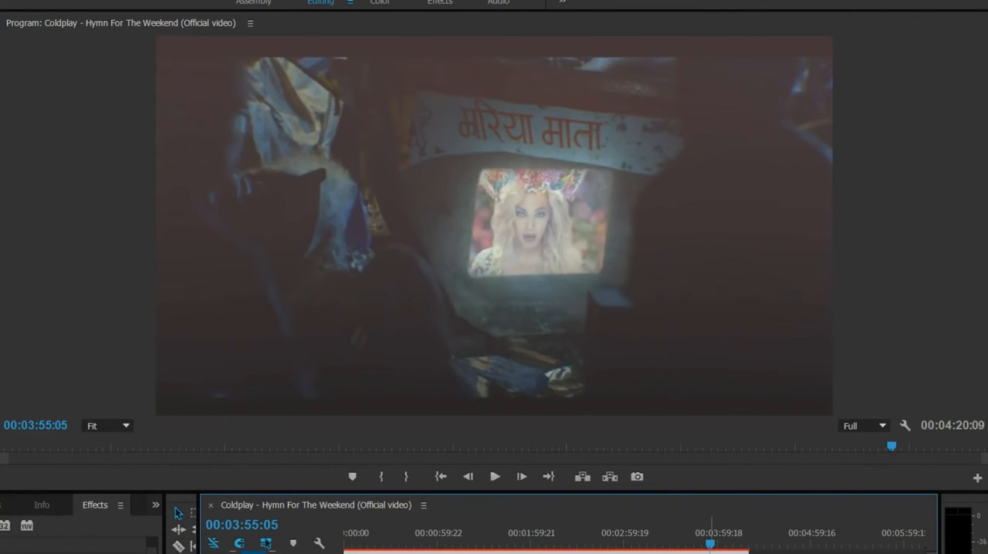
pyautogui.click(494, 475)
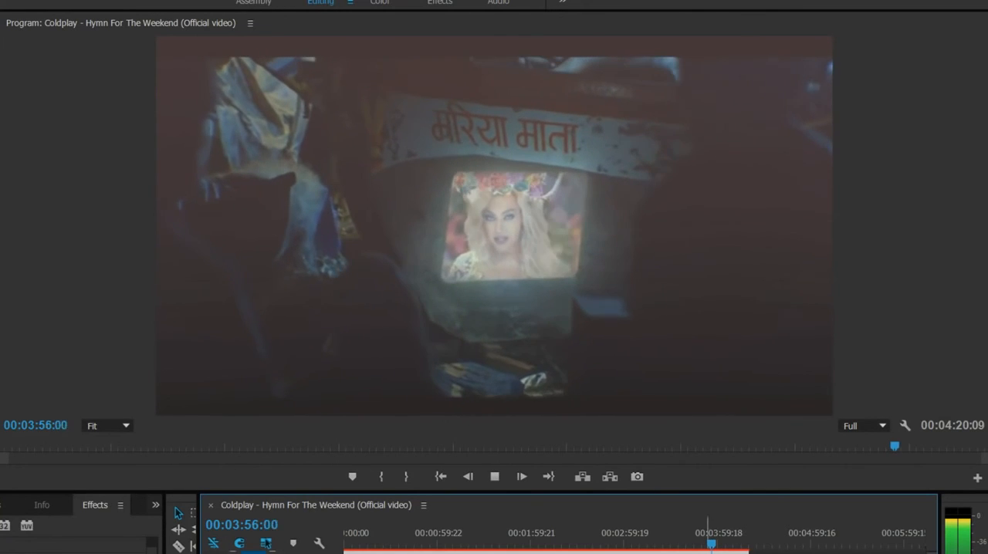